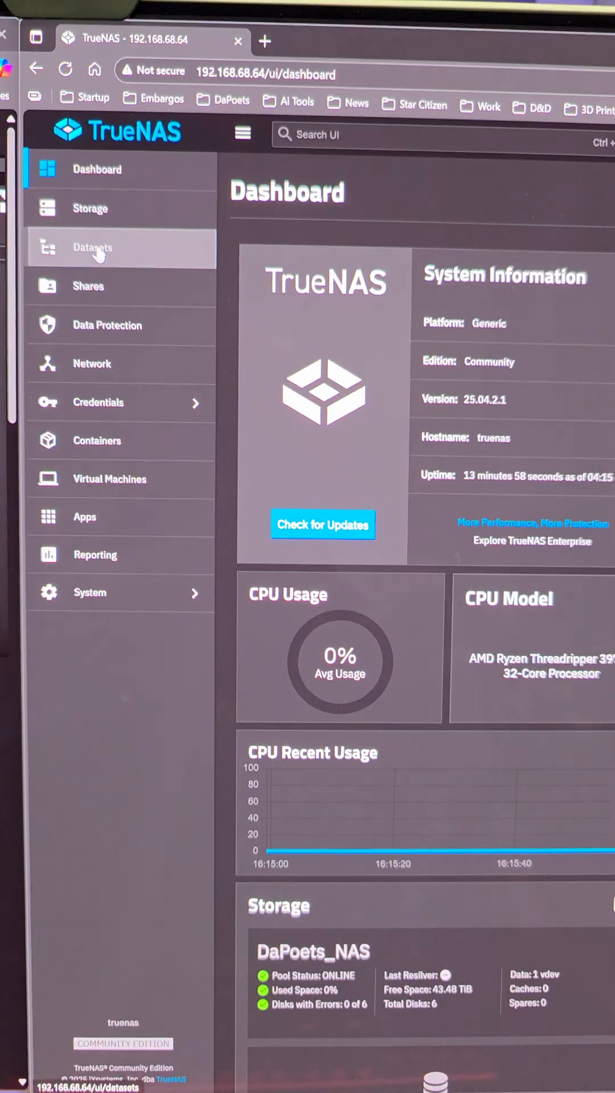
Show the DaPoets_NAS dataset's details from the Datasets list.
click(91, 247)
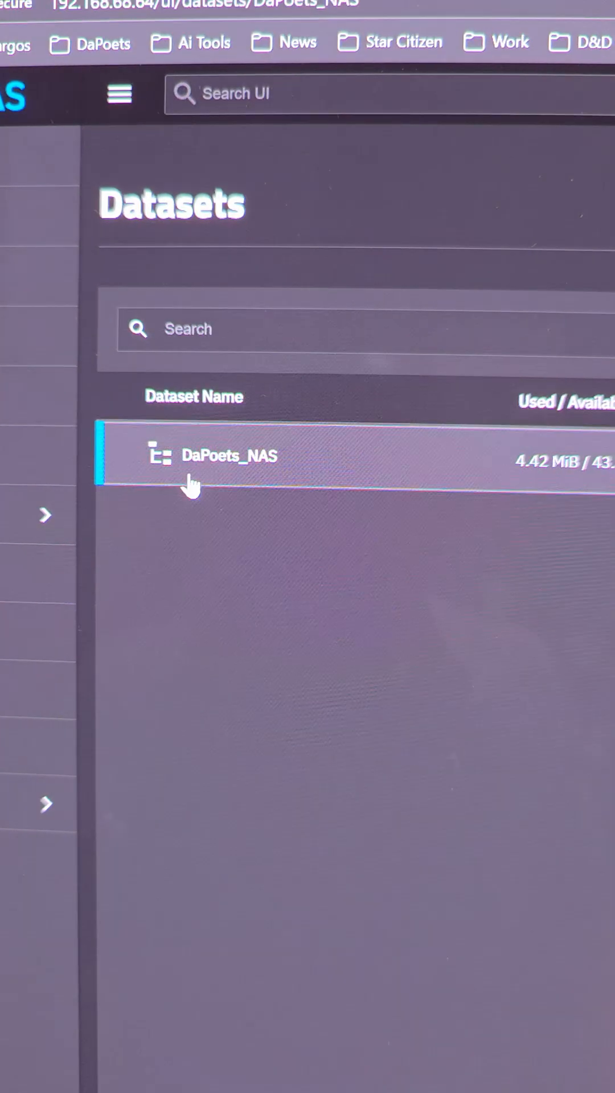
click(230, 455)
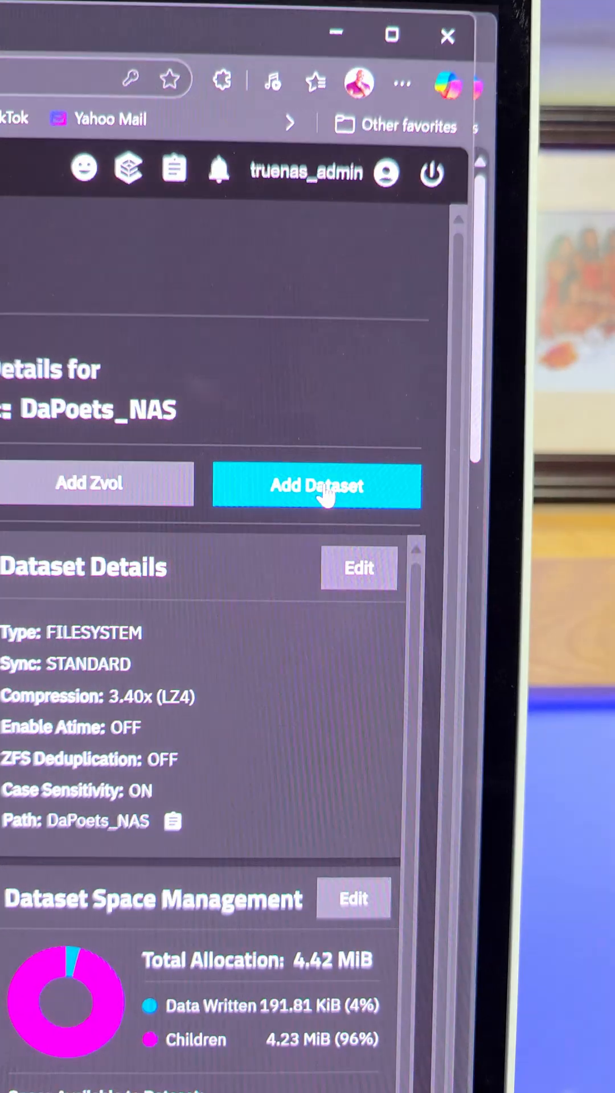
Add child dataset NAS-Storage under DaPoets_NAS with the SMB preset and an SMB share, then save.
click(317, 487)
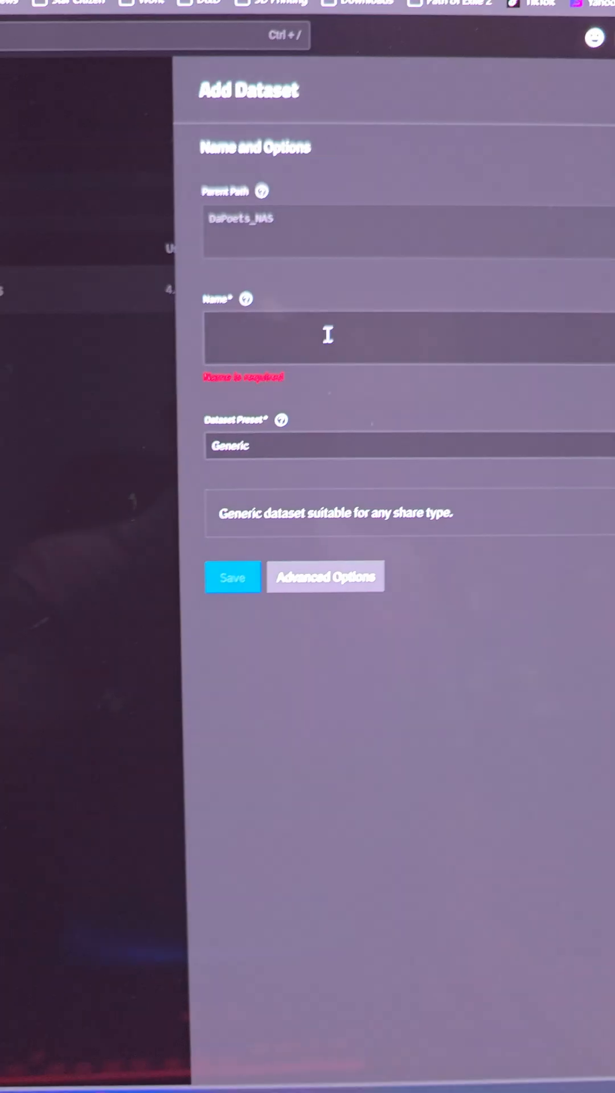
text(NAS-Storage)
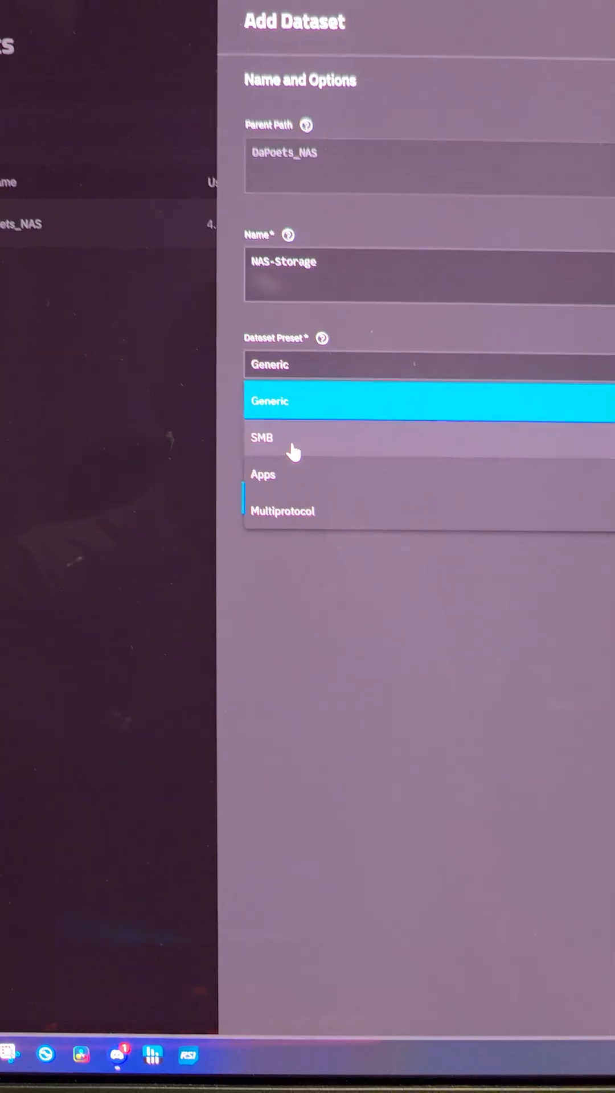
click(262, 437)
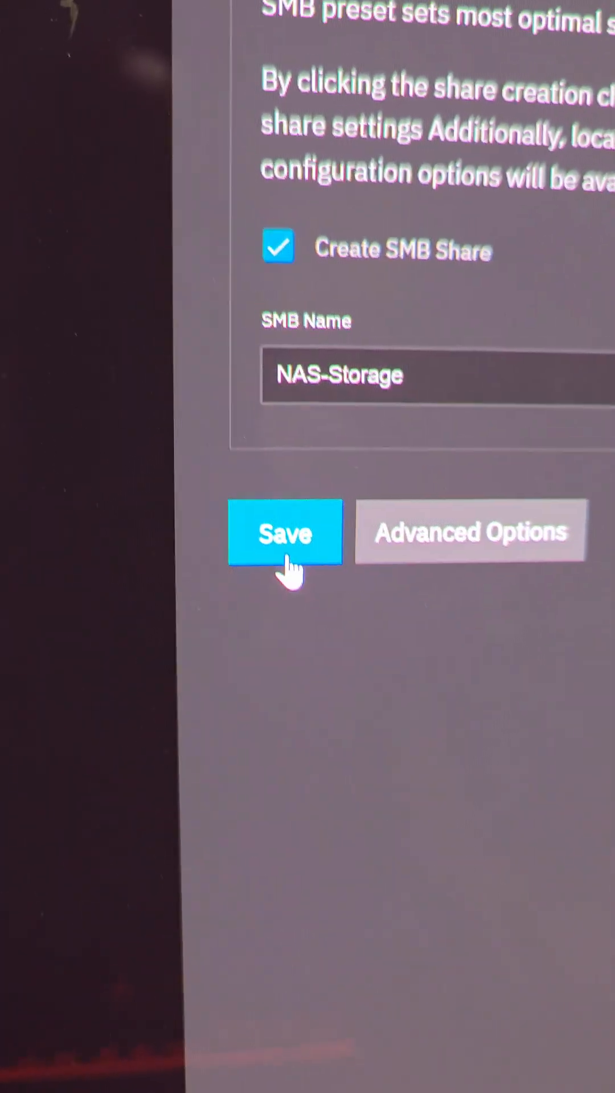
click(285, 533)
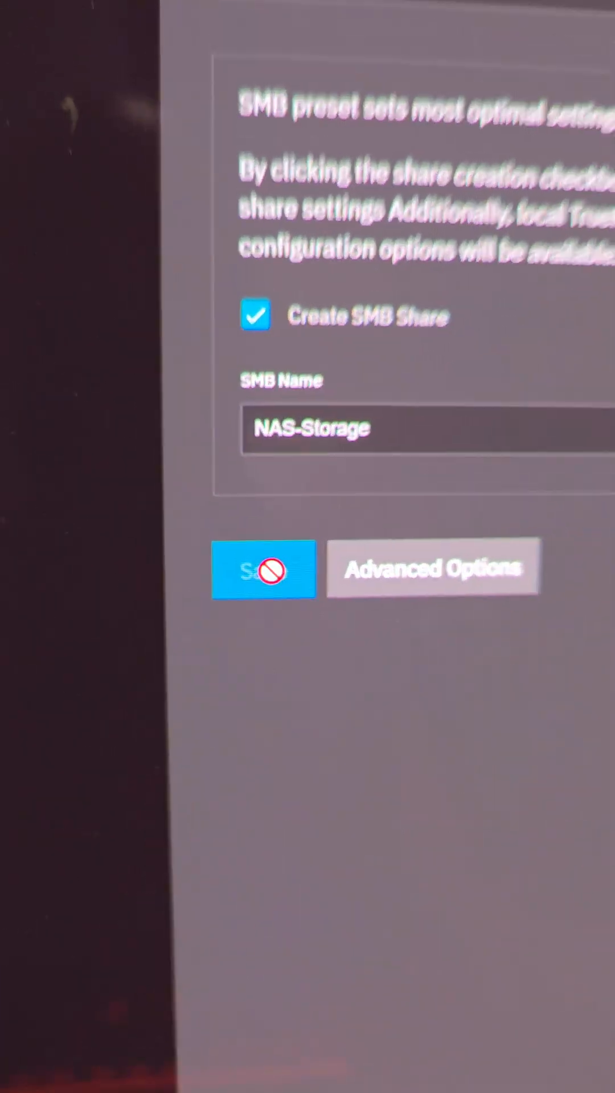
Confirm the NAS-Storage dataset and start the SMB service with automatic start enabled.
click(263, 569)
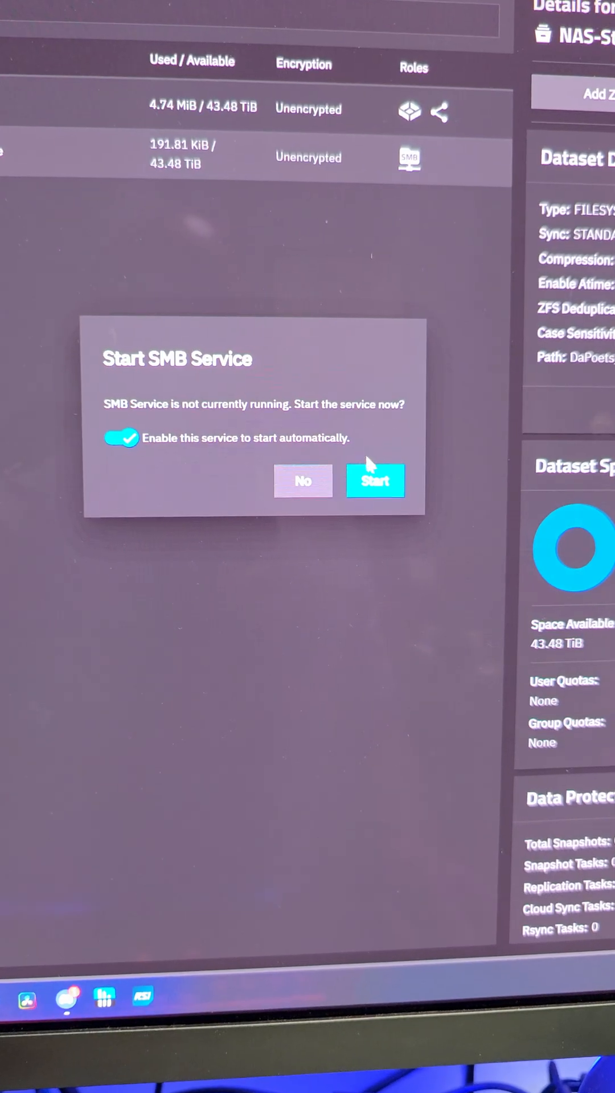
click(375, 481)
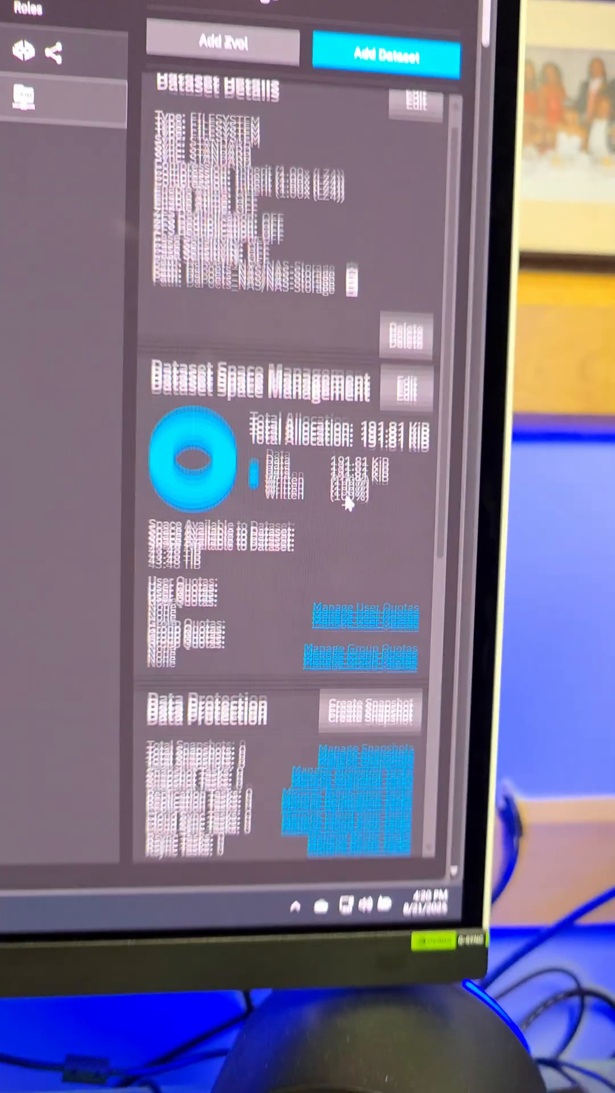
Add an ACL entry giving user dapoets Modify access to NAS-Storage, then connect to TRUENAS from Explorer.
scroll(down, 3)
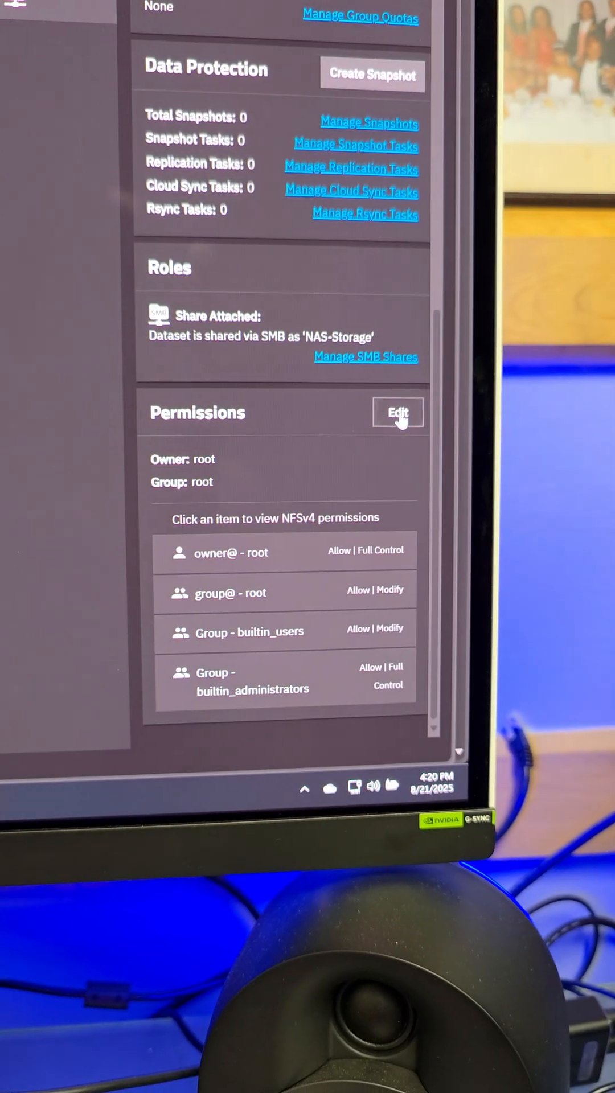
click(398, 412)
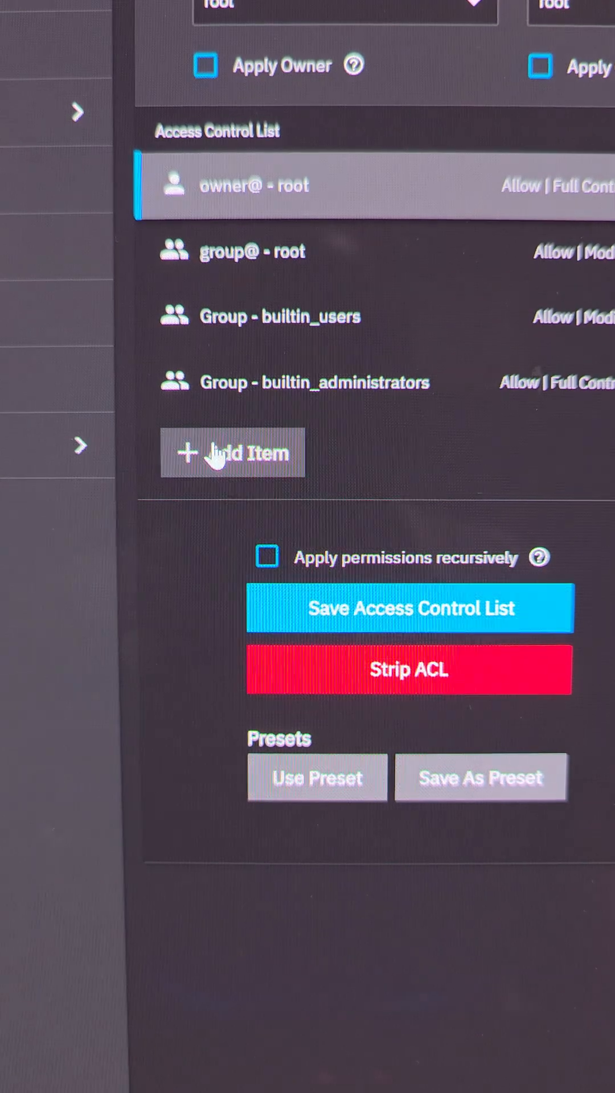
click(232, 453)
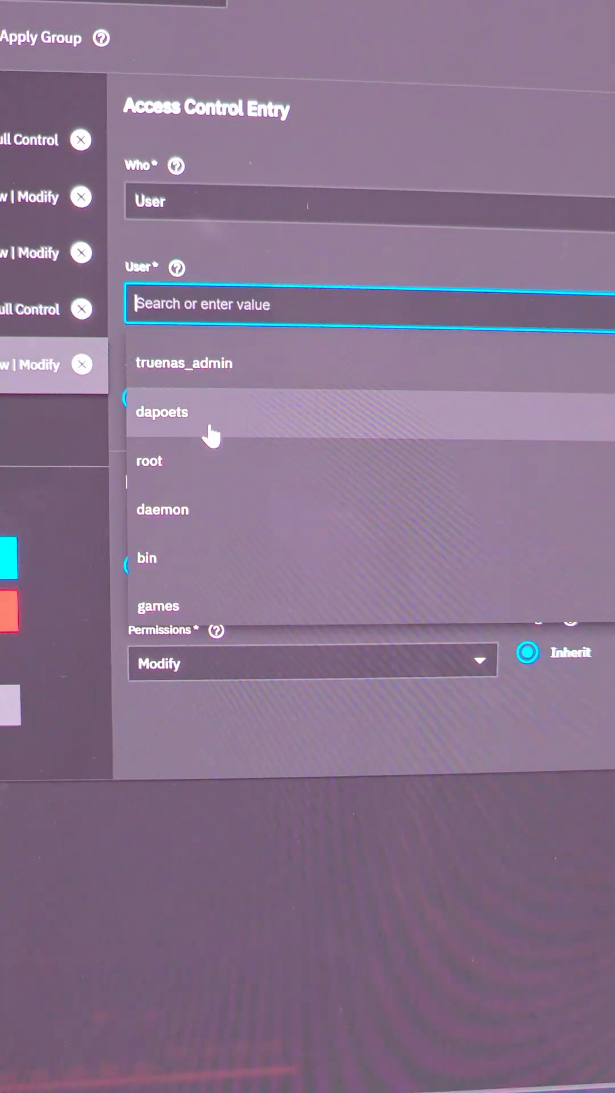
click(162, 413)
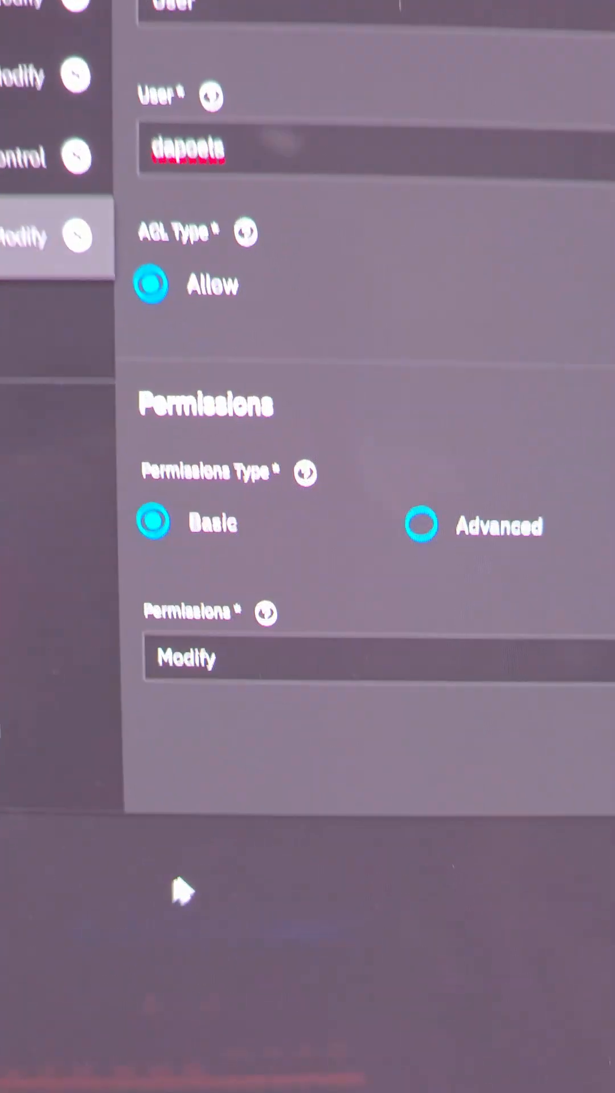
scroll(down, 3)
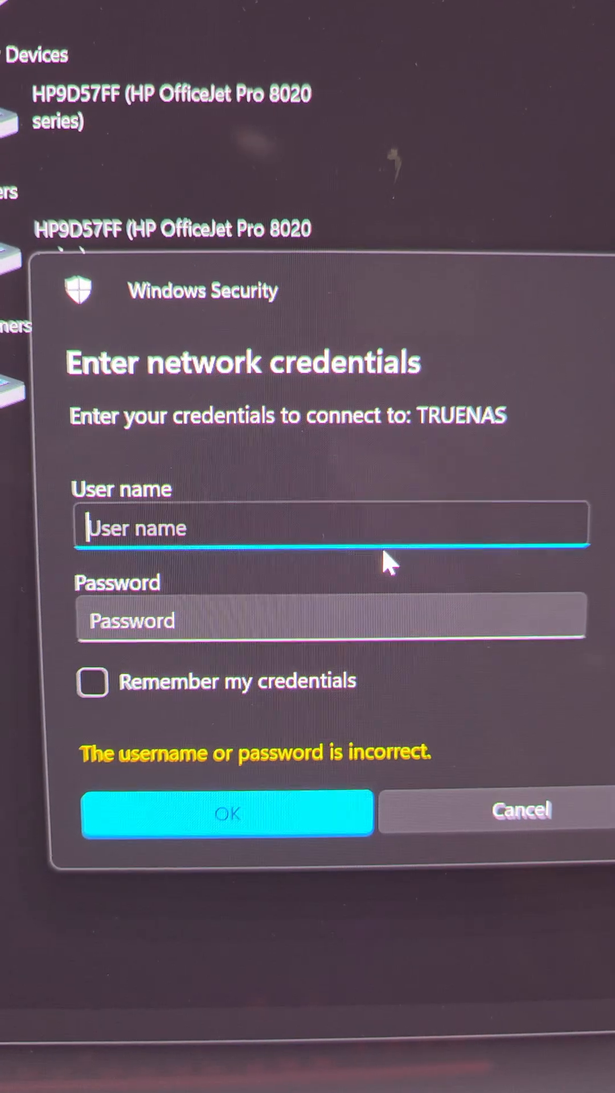
click(227, 813)
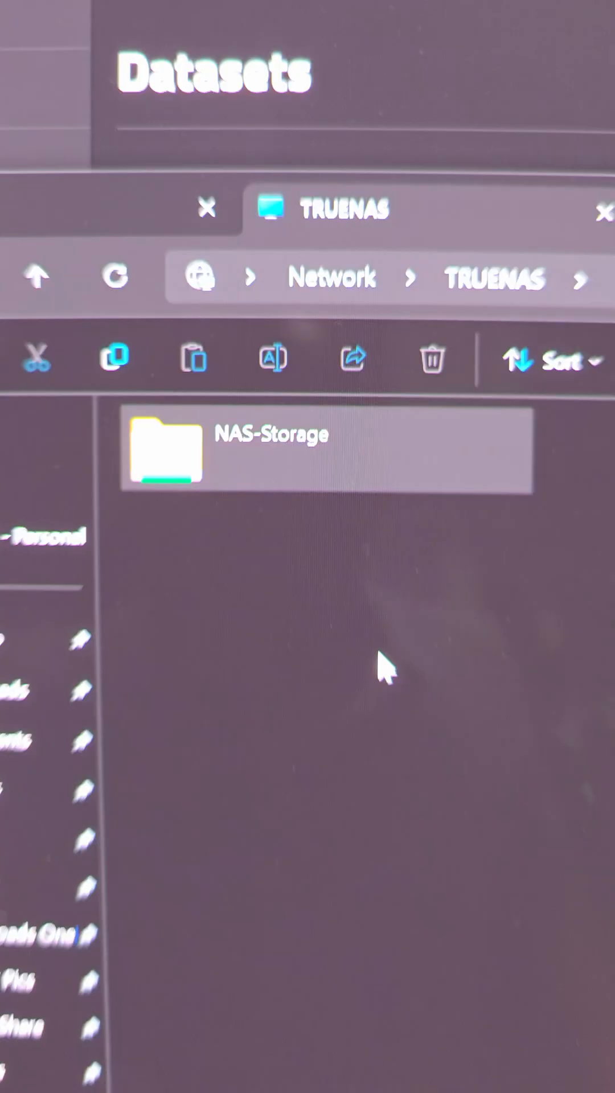
Map the NAS-Storage share as network drive Z: with reconnect at sign-in and view it under This PC.
right_click(167, 450)
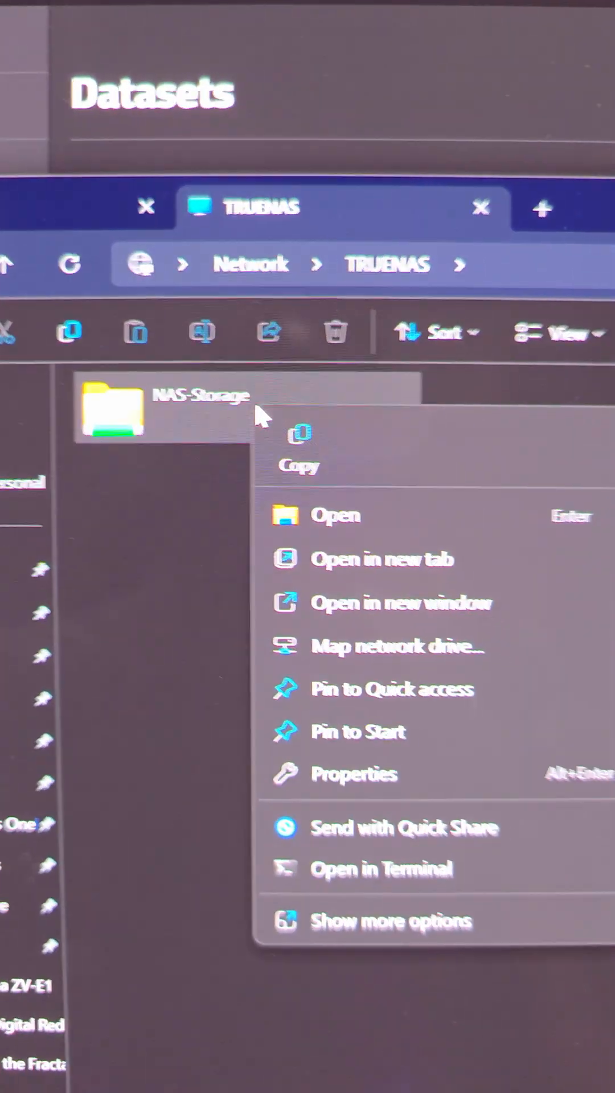
click(393, 647)
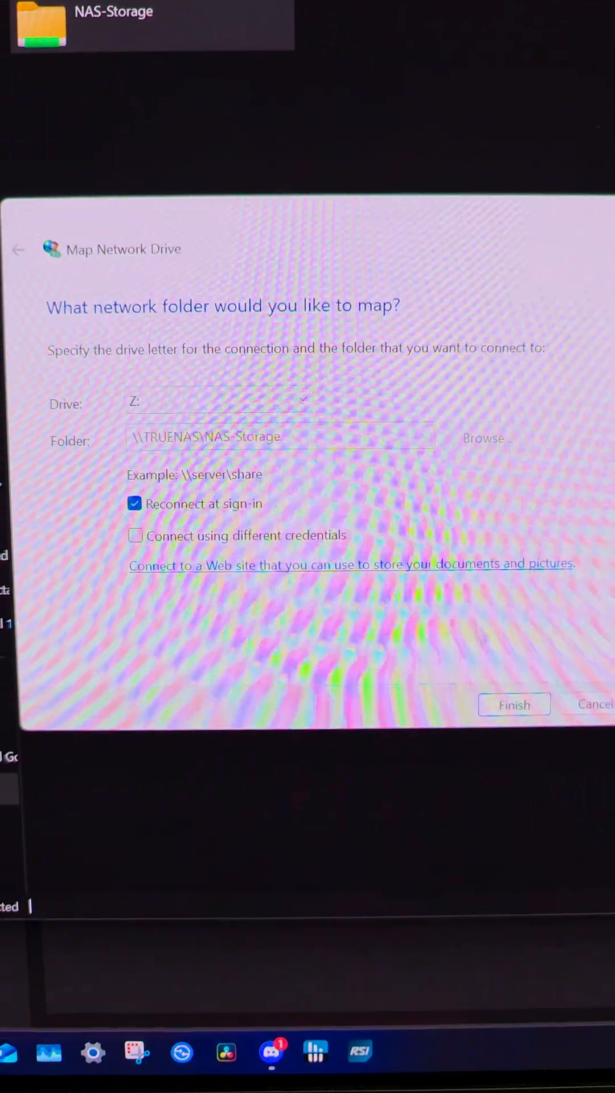
click(514, 705)
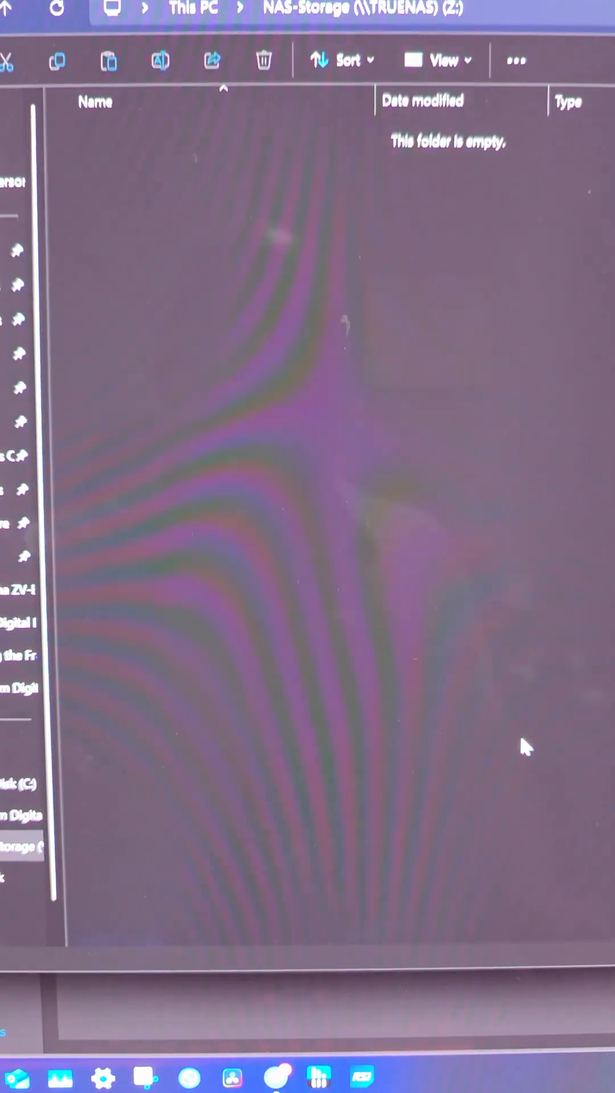
click(111, 656)
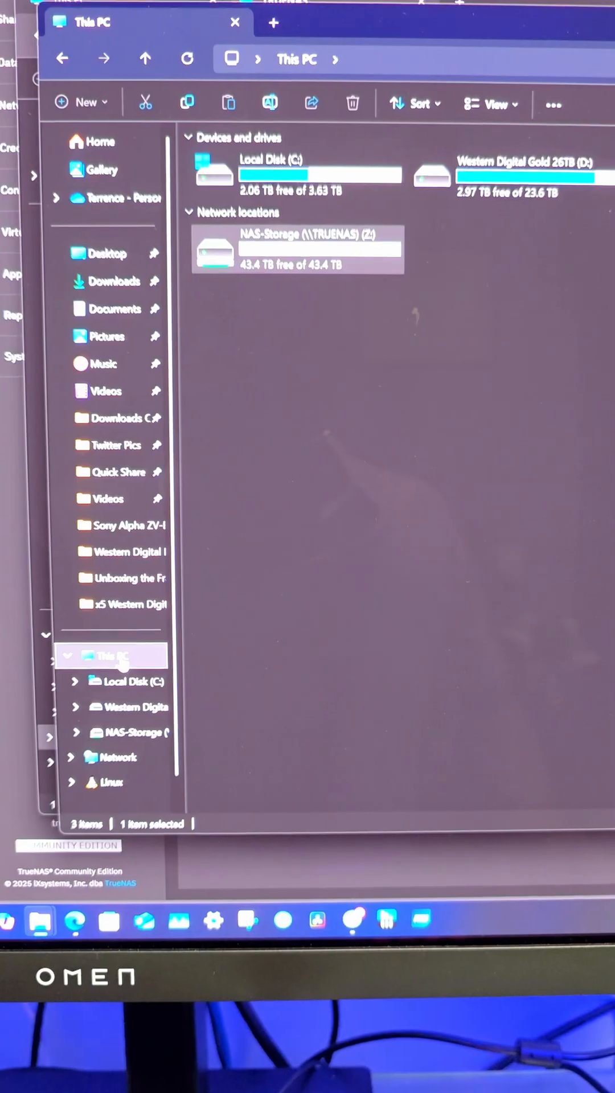